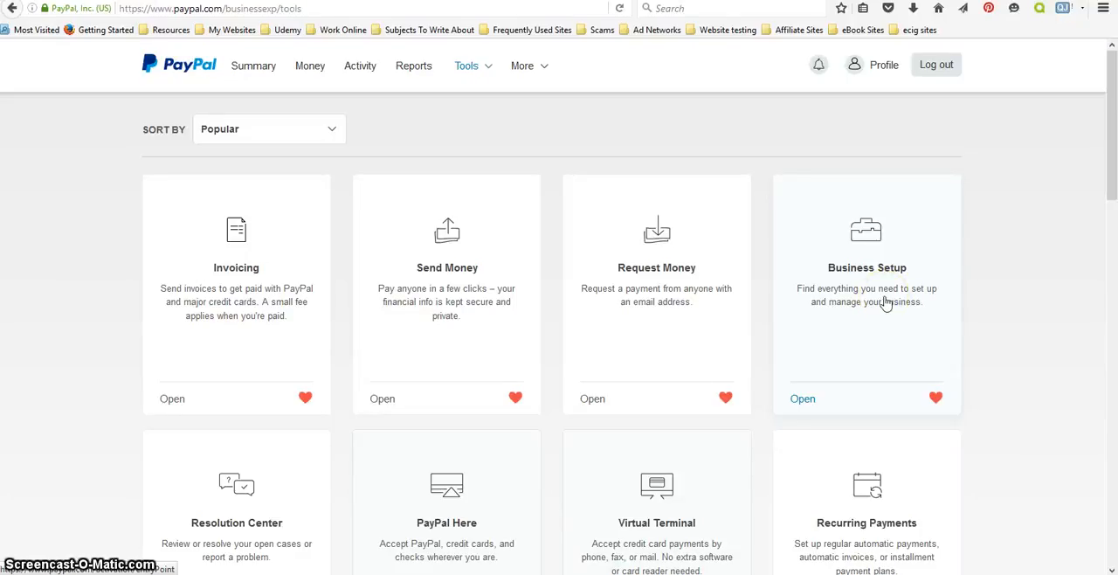
mouse_move(377, 300)
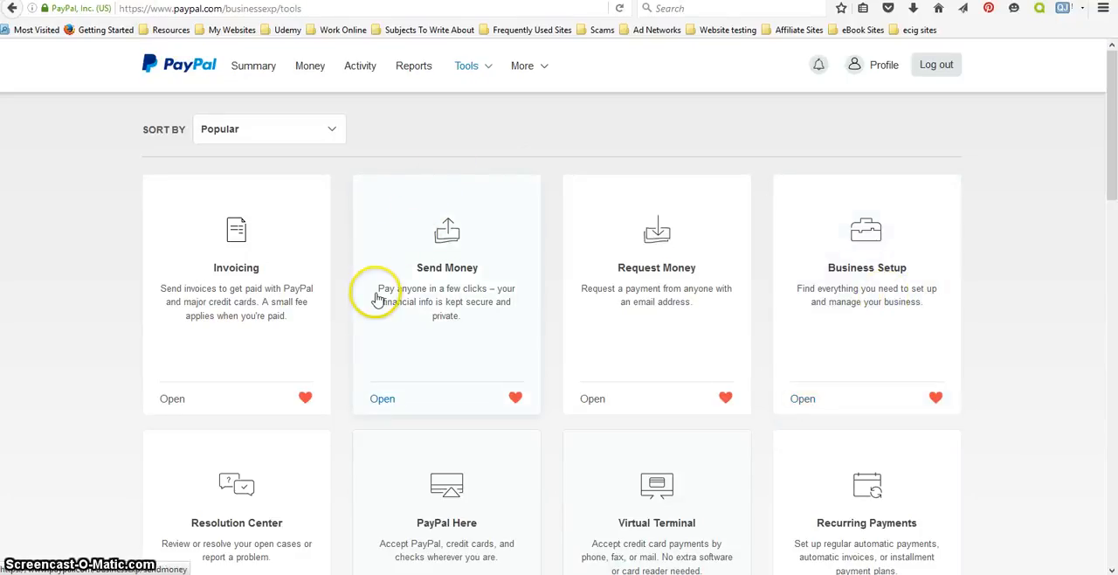
- Show PayPal's full list of business tools from the Tools menu
scroll("down", 3)
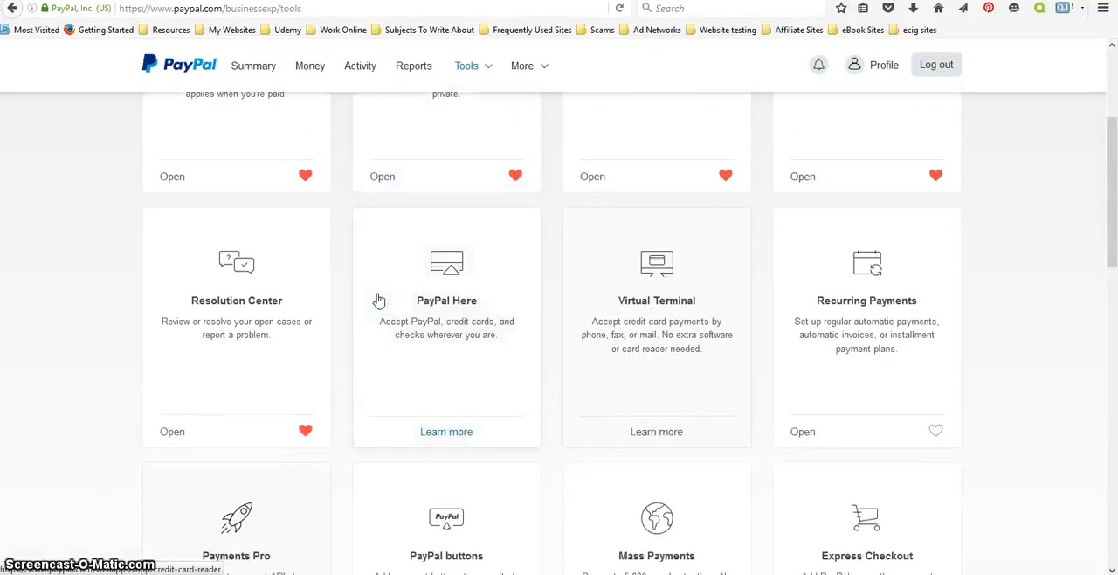
scroll("down", 3)
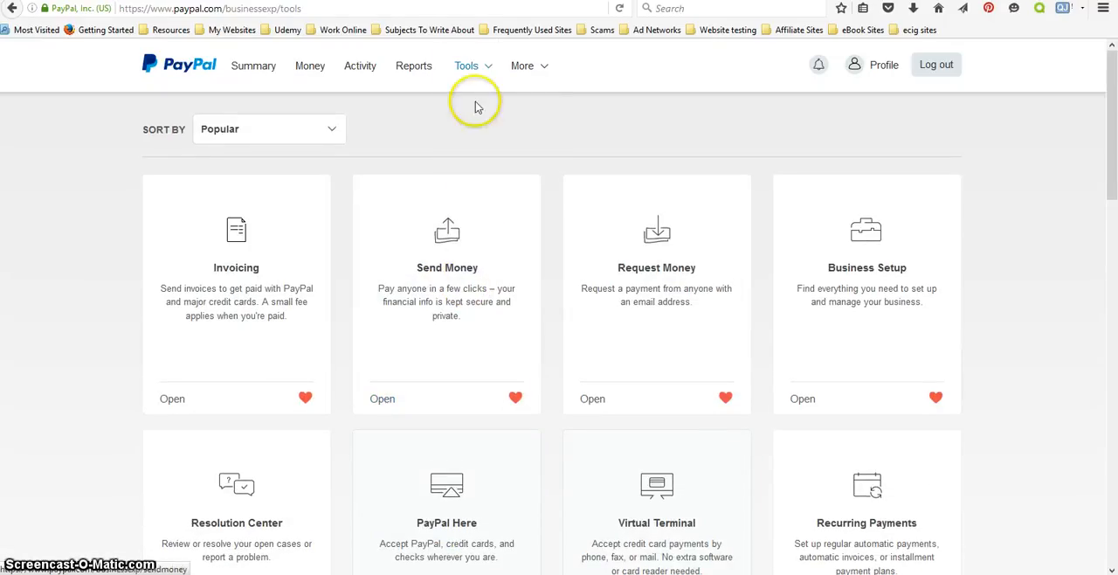
left_click(467, 65)
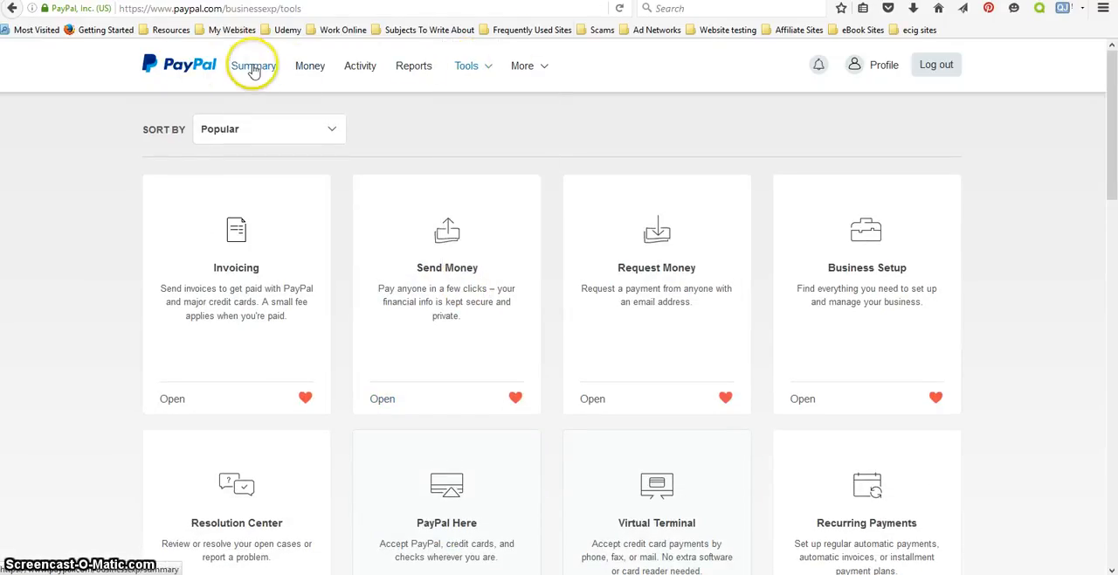
left_click(466, 66)
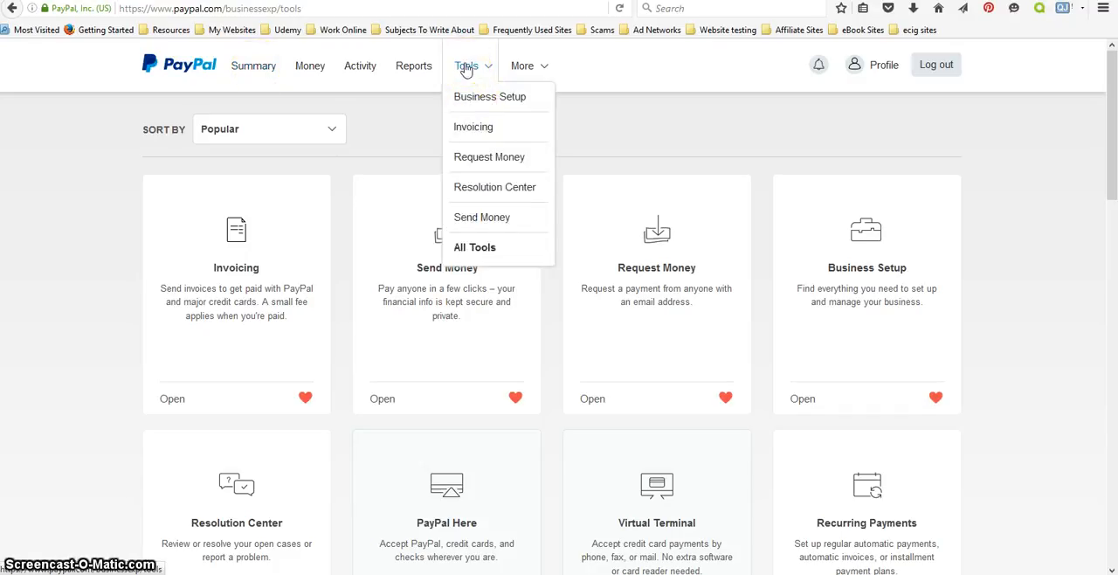
left_click(466, 66)
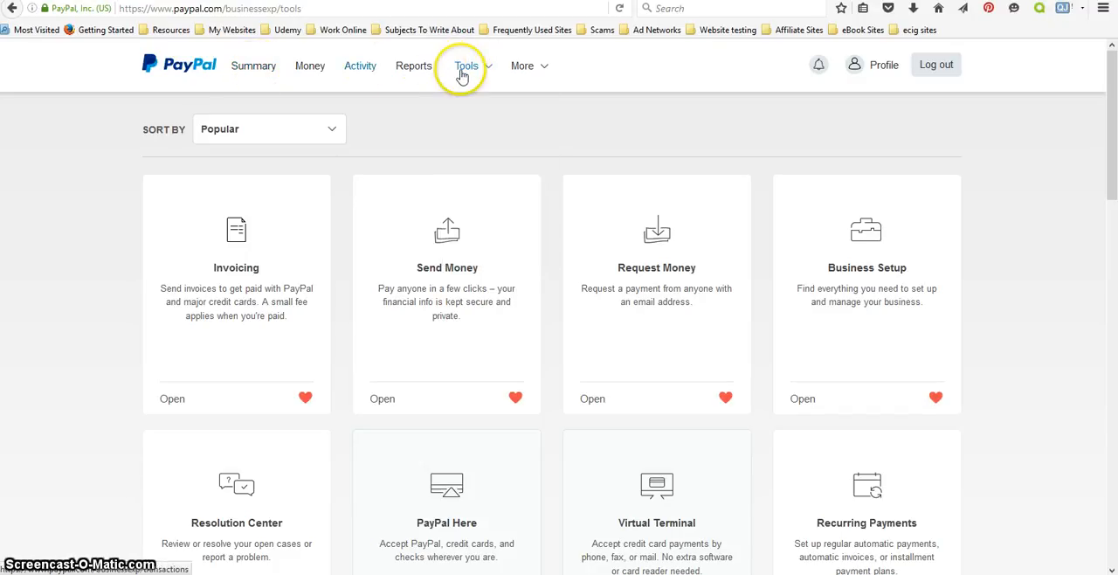
left_click(465, 65)
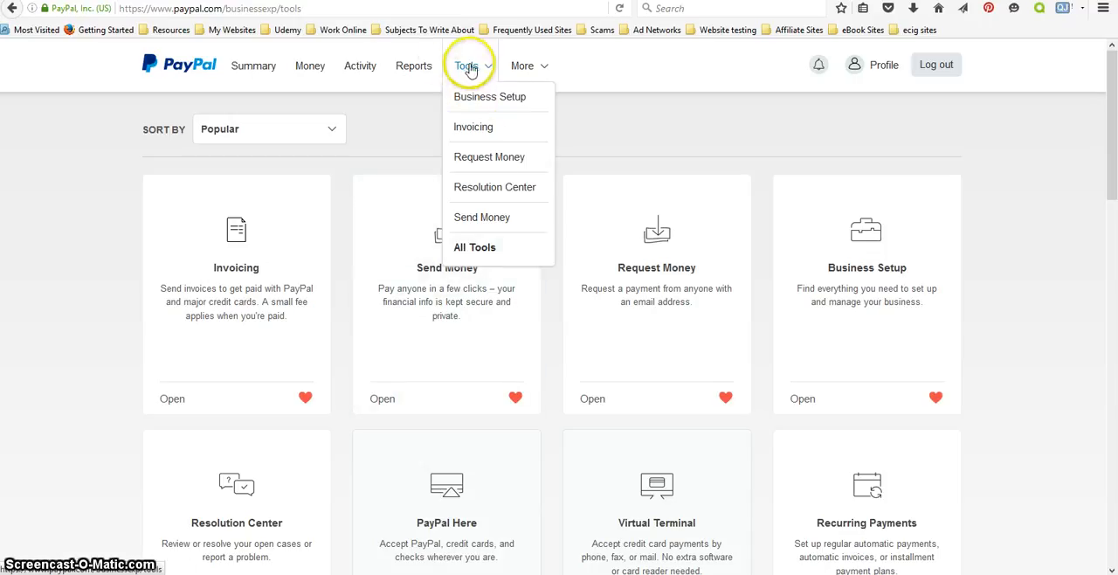
mouse_move(475, 246)
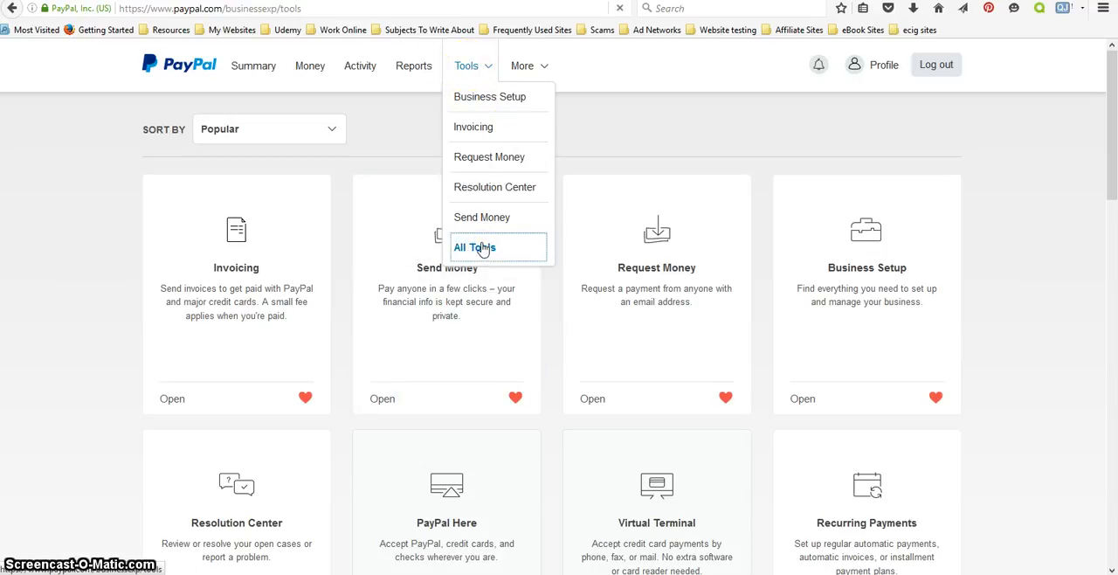
left_click(475, 248)
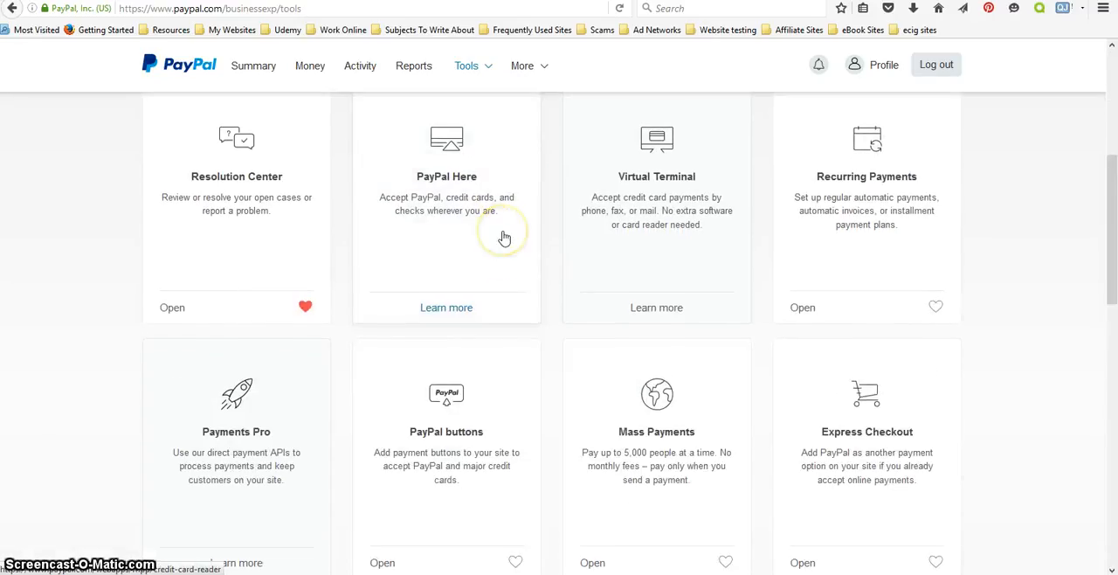
- Go into the PayPal buttons tool to reach My Saved Buttons
scroll("down", 3)
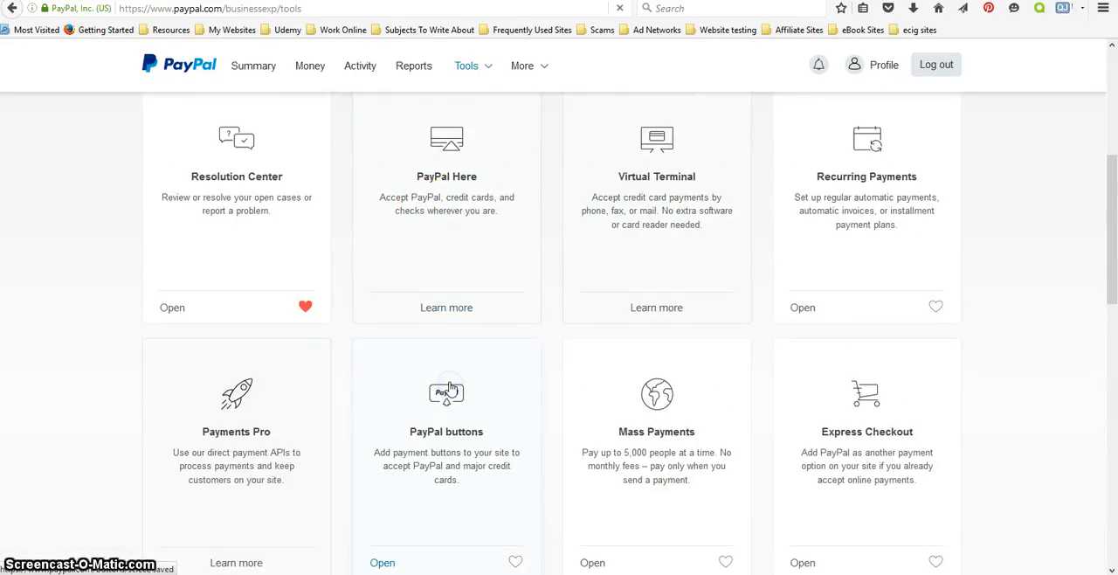
left_click(380, 563)
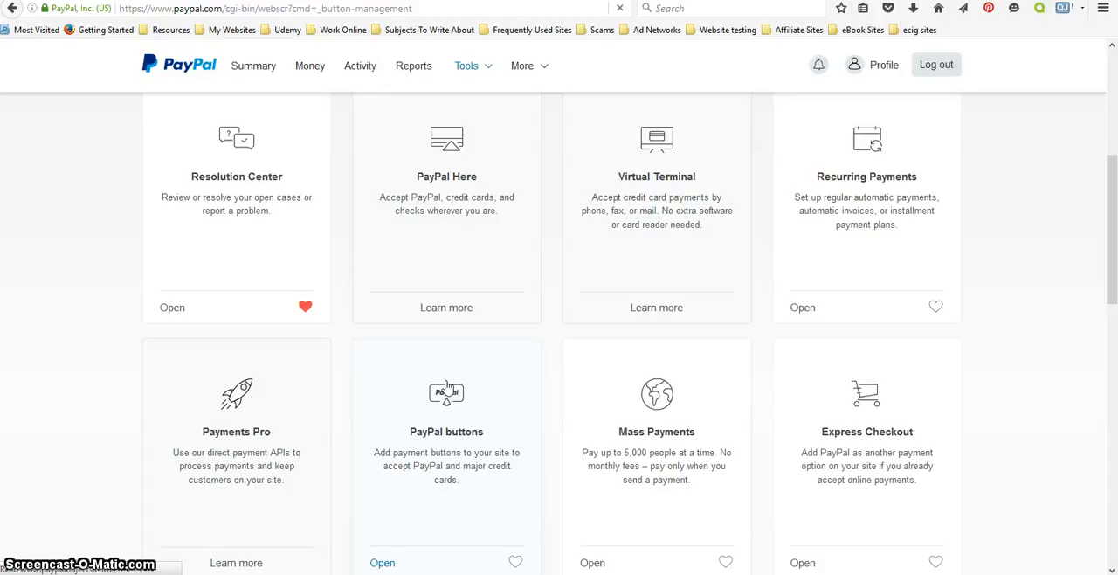
left_click(381, 562)
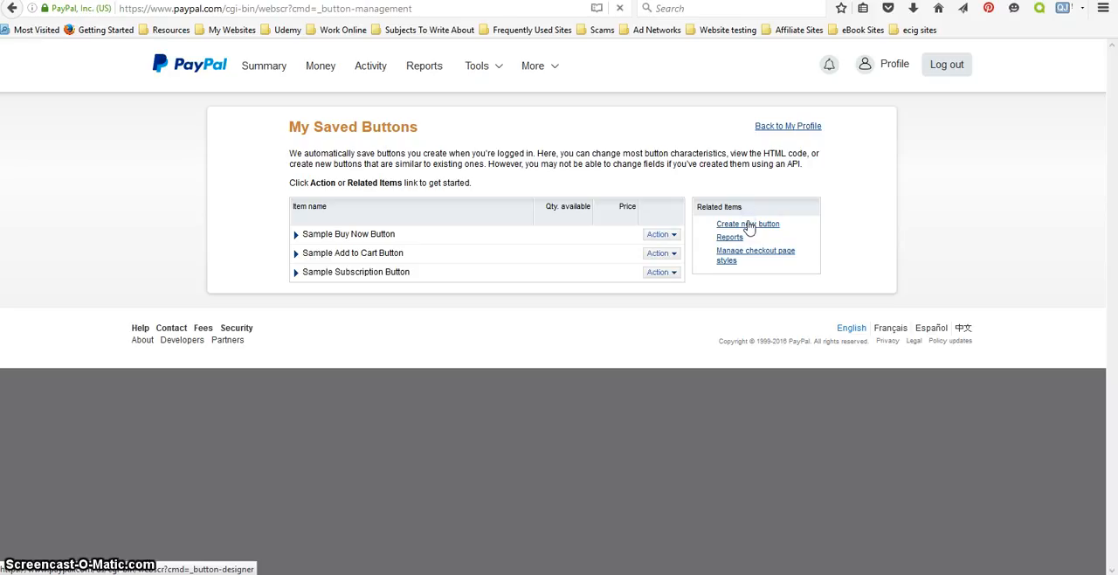
- Create a new Donations-type button and begin the organization name with 'How'
left_click(747, 223)
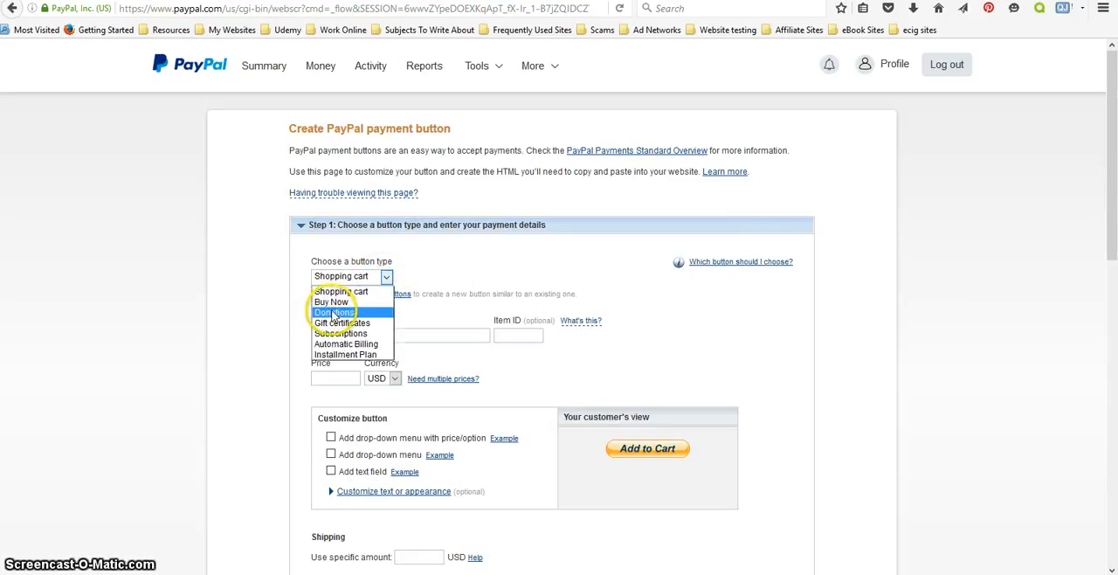
left_click(332, 311)
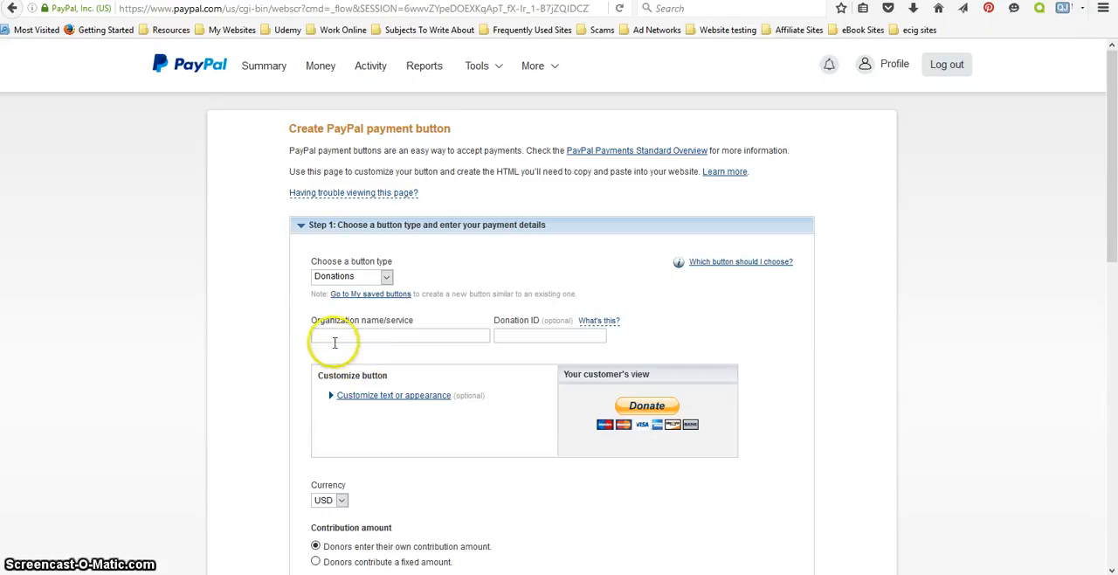
left_click(400, 336)
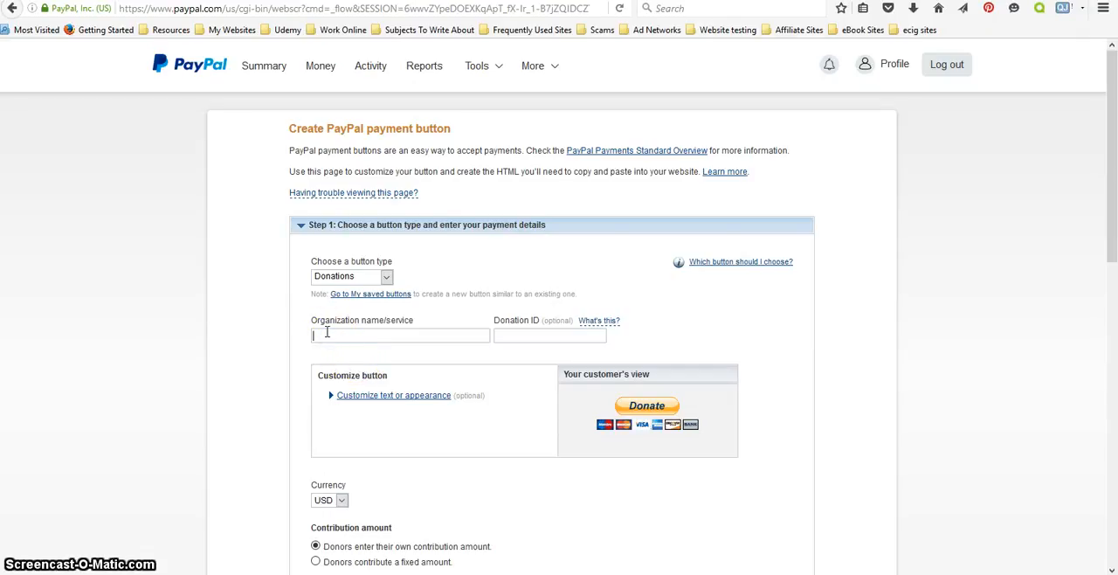
type("H")
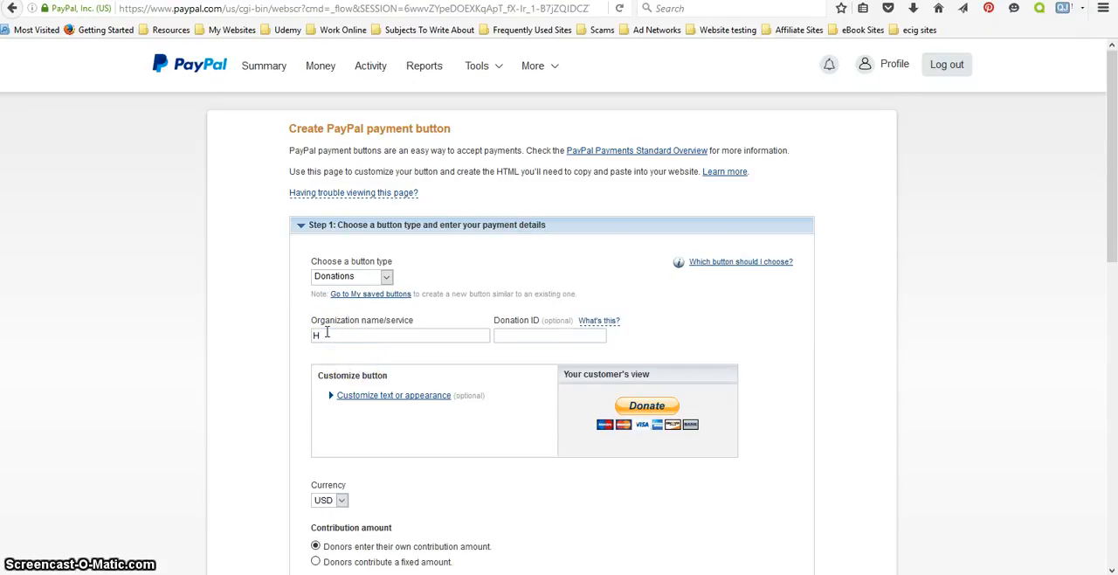
type("ow")
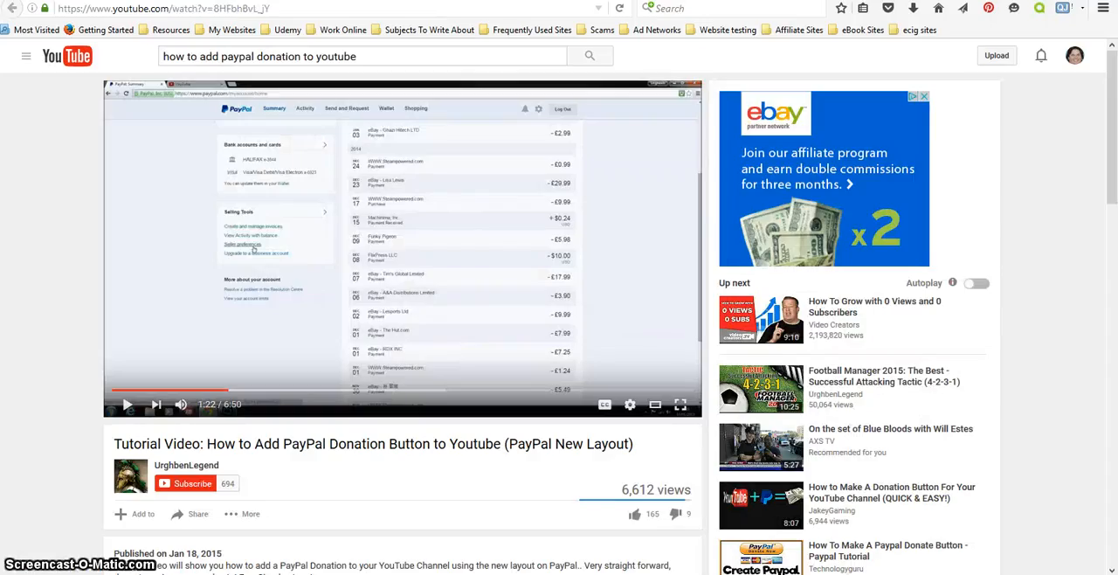
- Reach Creator Studio and select the channel name How To Make Money Online Ethically
left_click(1074, 56)
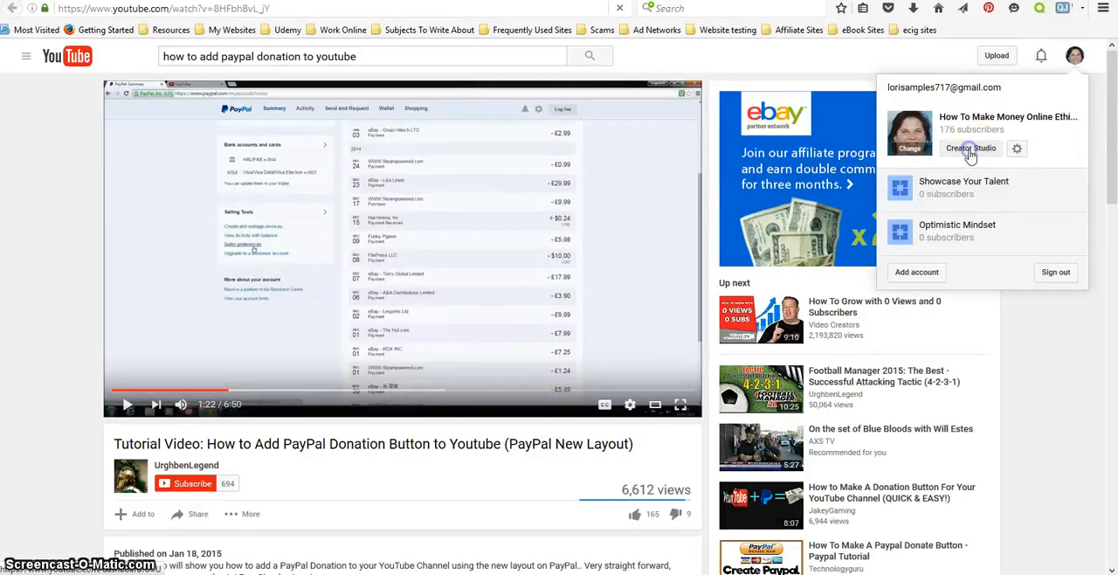
left_click(969, 149)
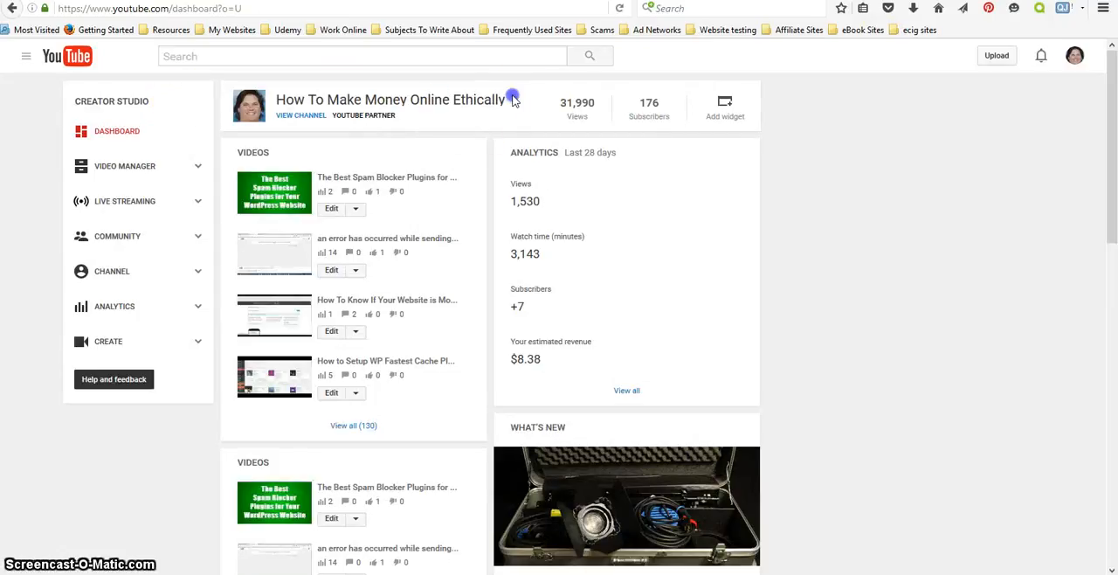
double_click(391, 98)
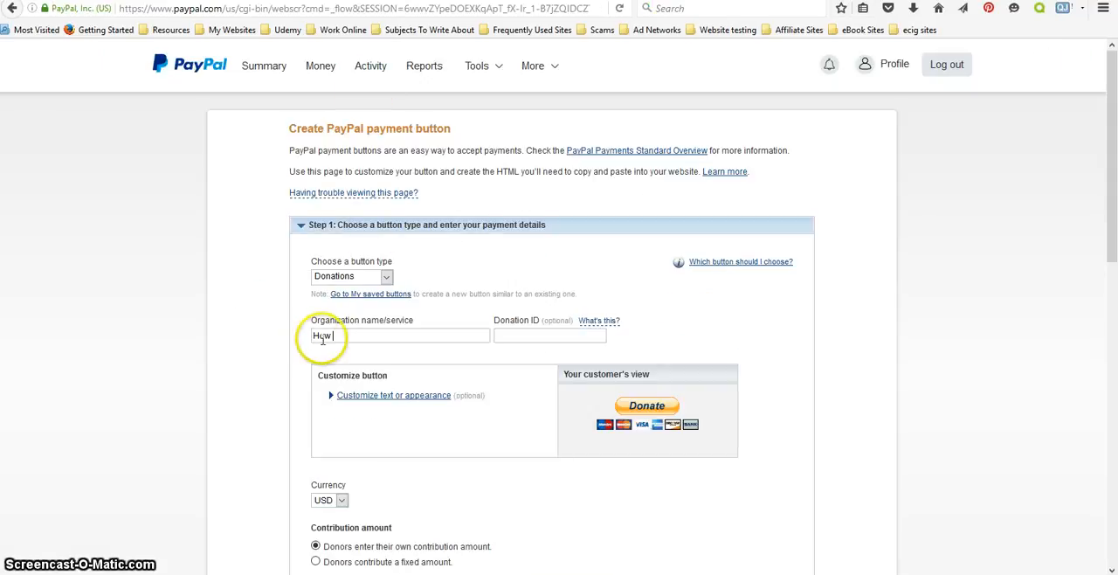
- Paste 'How To Make Money Online Ethically' as organization name, keeping currency USD
right_click(321, 335)
type(" To Make Money Online Ethically")
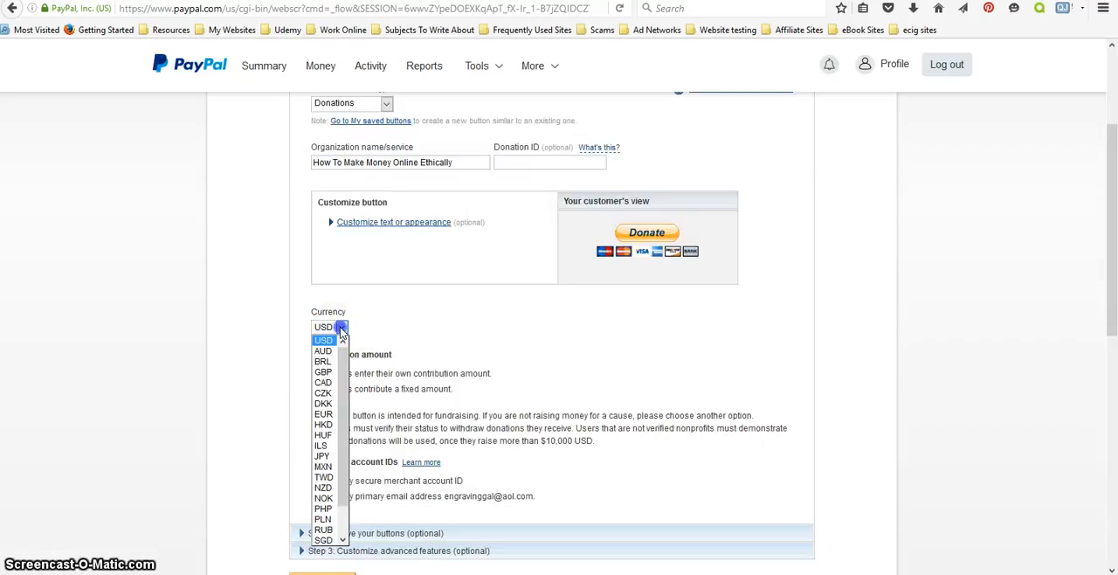
left_click(328, 327)
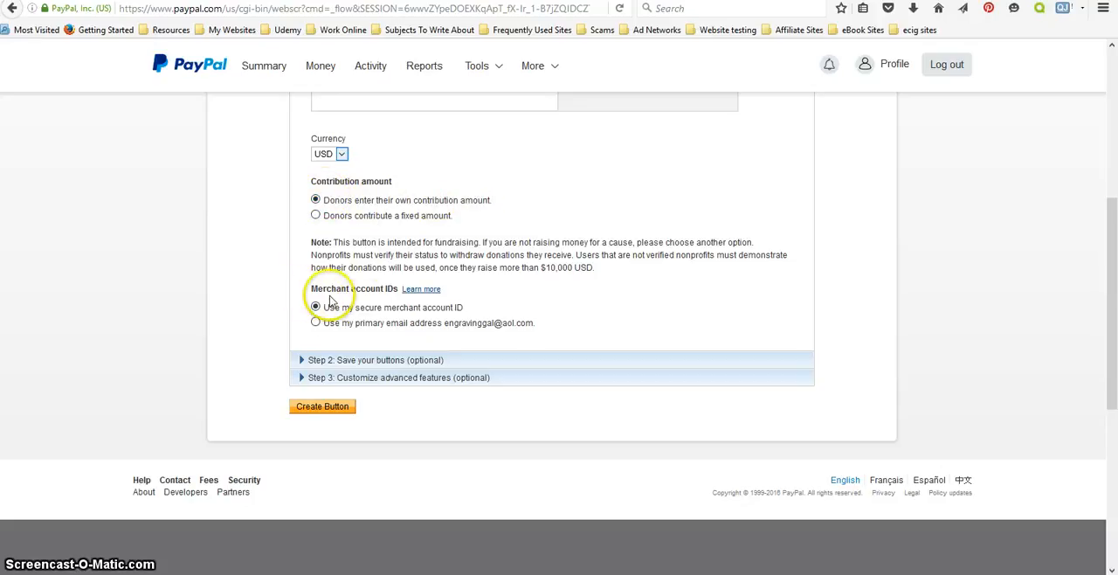
mouse_move(360, 304)
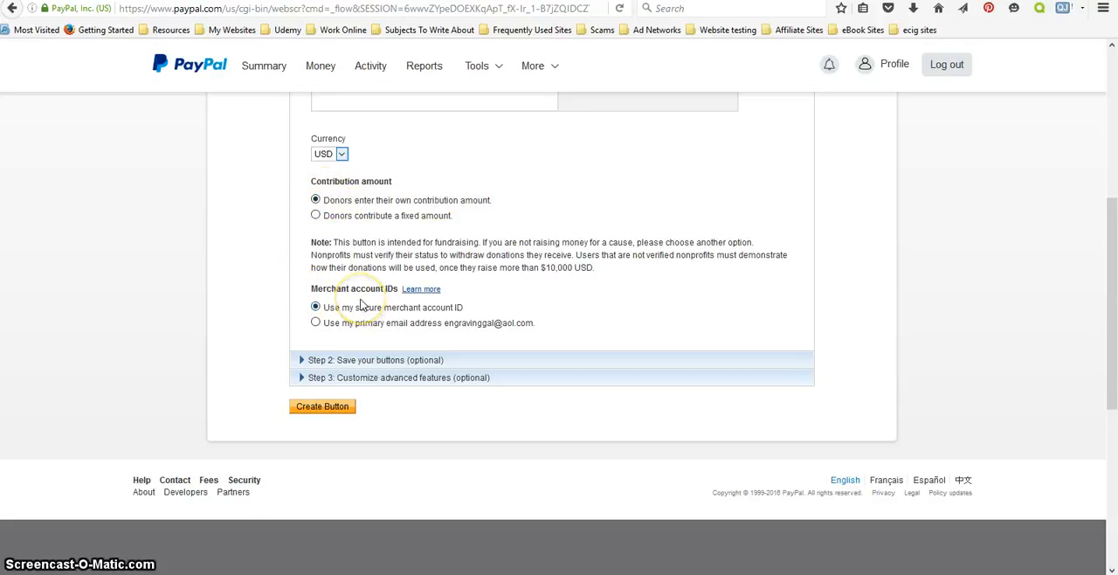
mouse_move(437, 321)
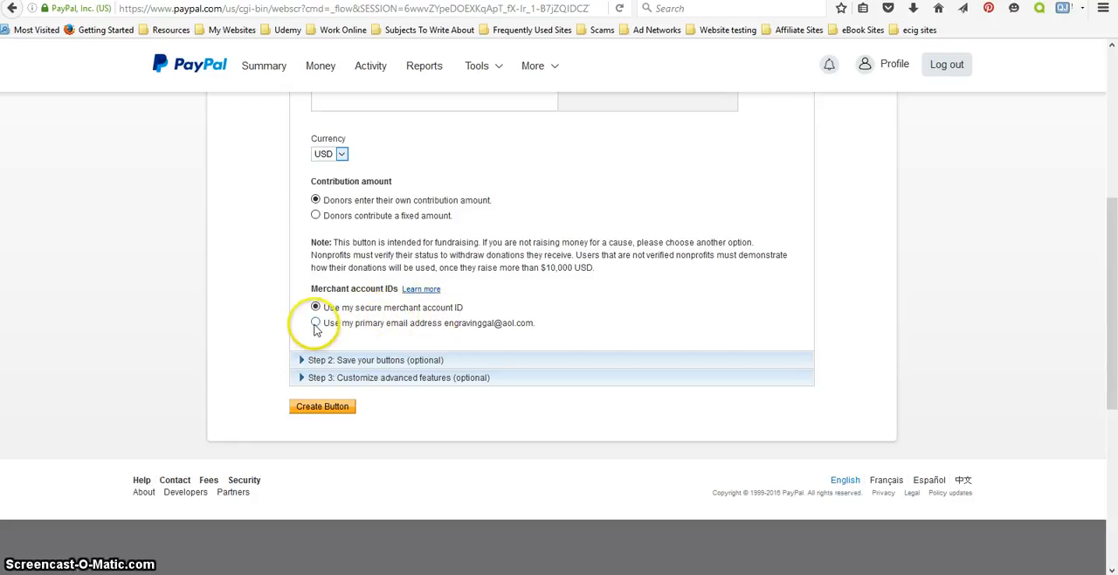
- Identify the merchant by primary email and generate the donation button's code
left_click(314, 321)
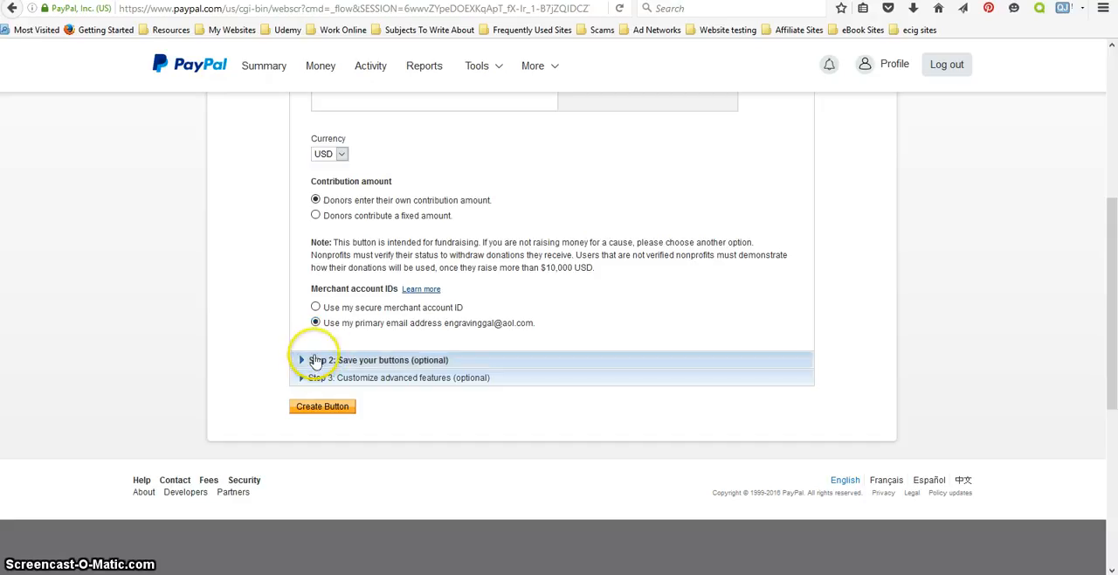
mouse_move(370, 361)
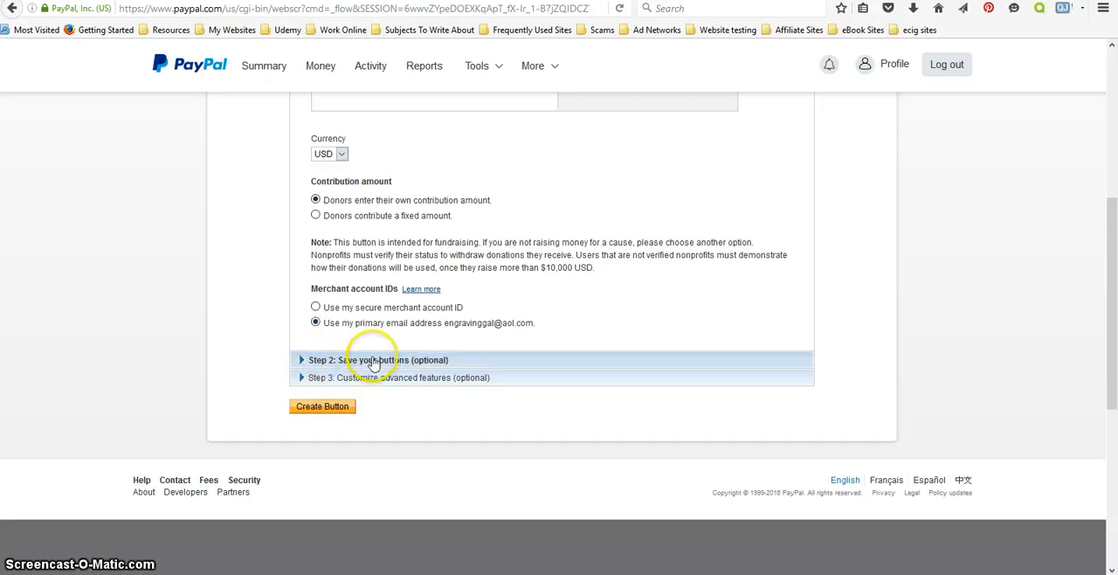
left_click(366, 360)
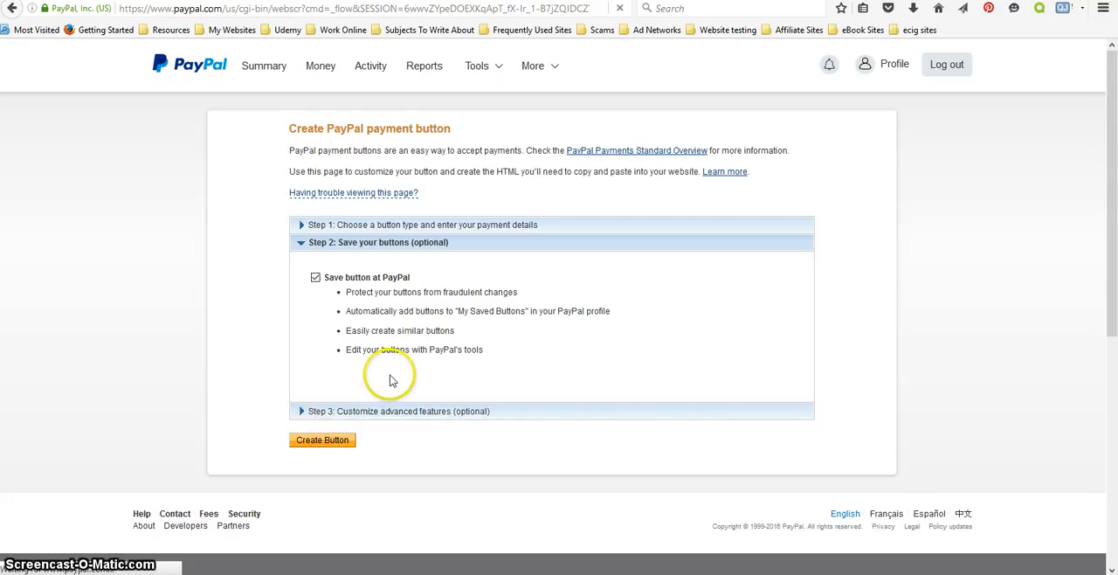
left_click(321, 439)
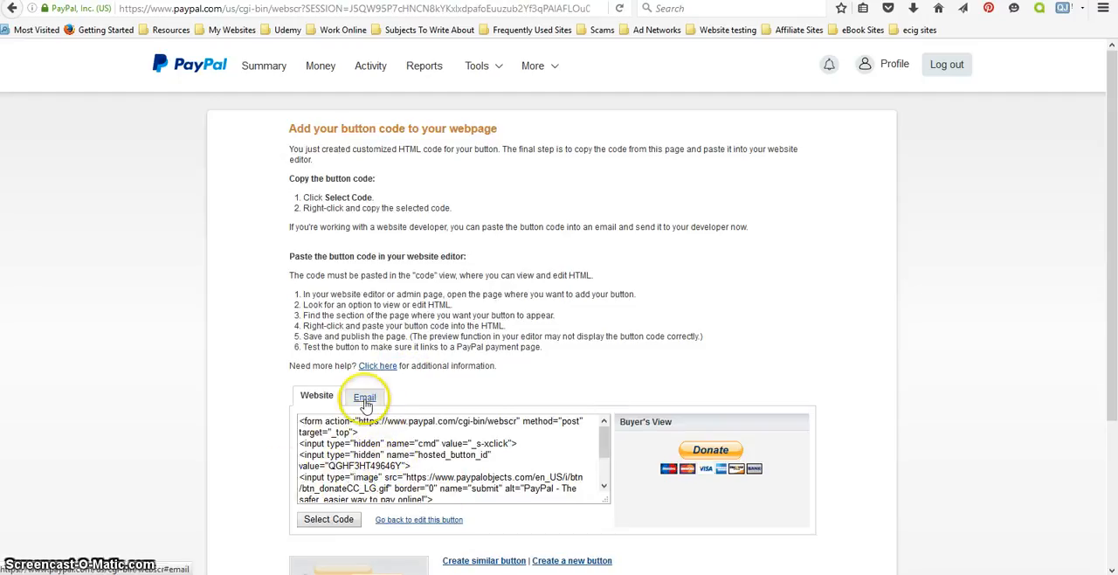
- Show the button's Email link and copy the donation URL
left_click(364, 395)
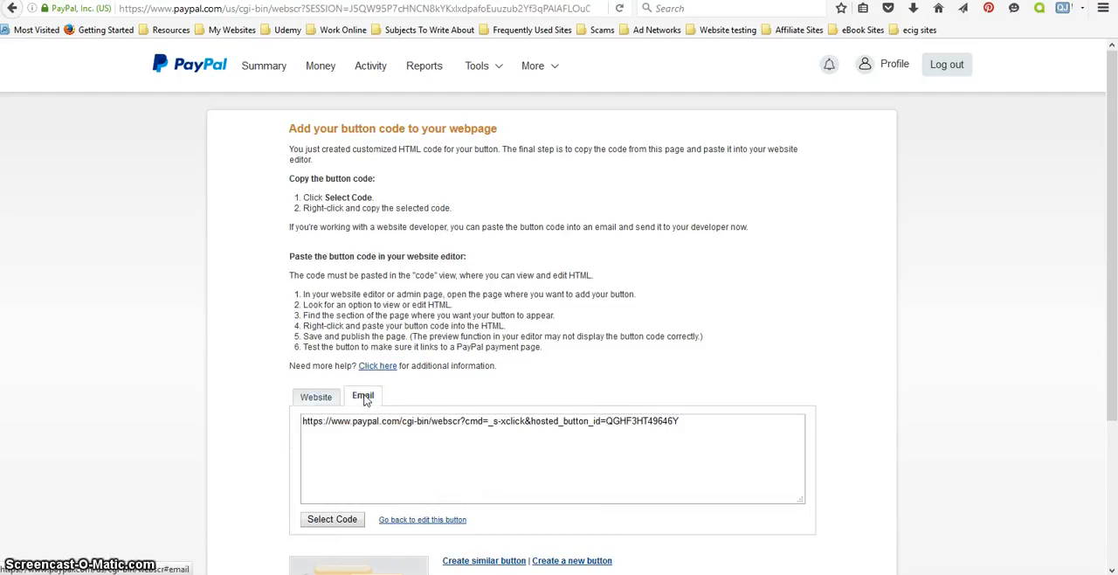
left_click_drag(524, 419, 680, 419)
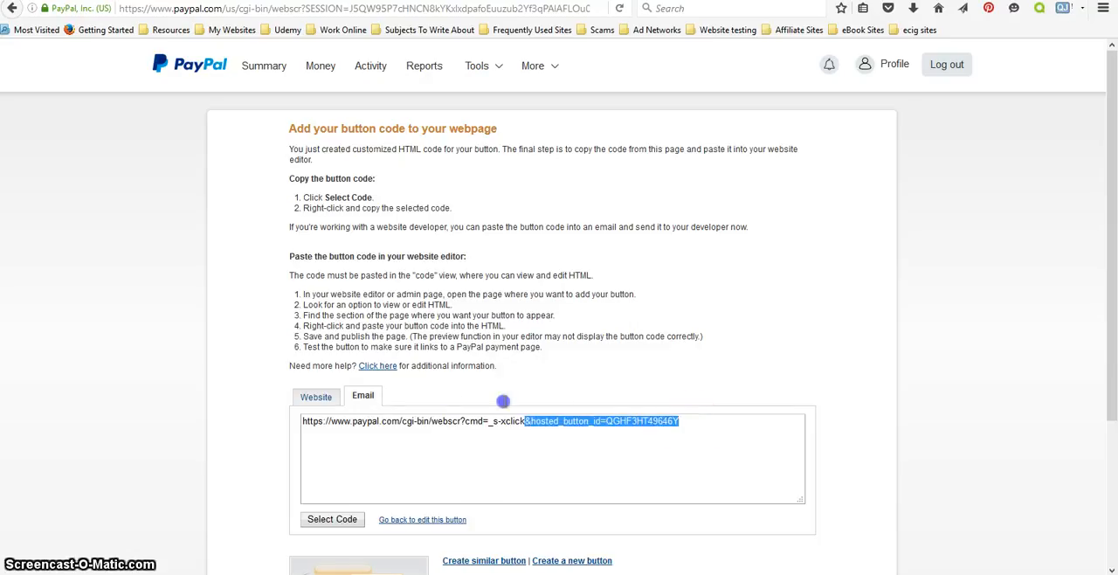
right_click(400, 421)
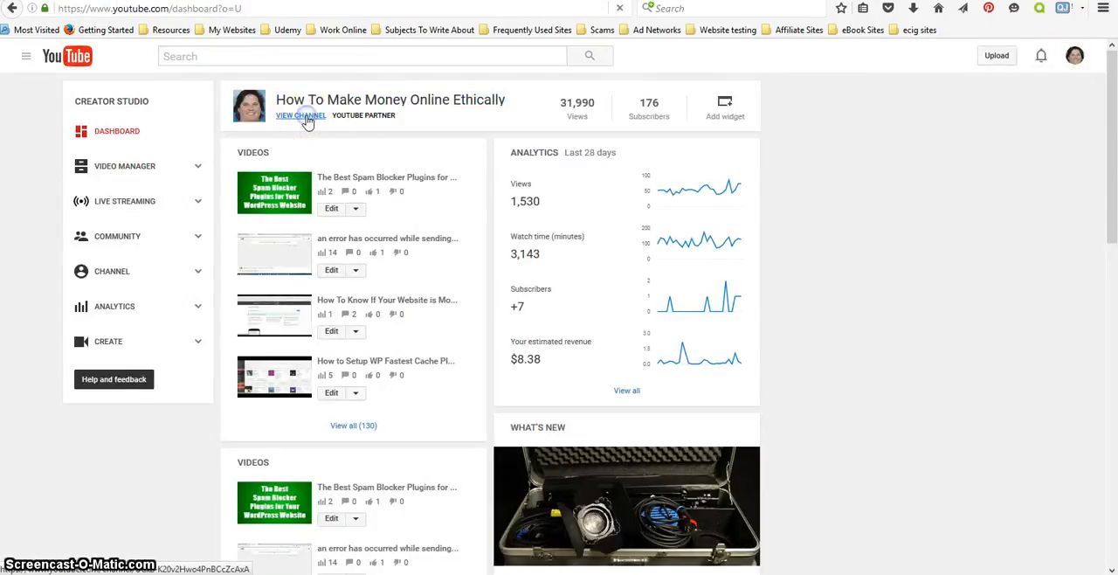
- From the public channel page, enter Edit links on the channel art
left_click(300, 115)
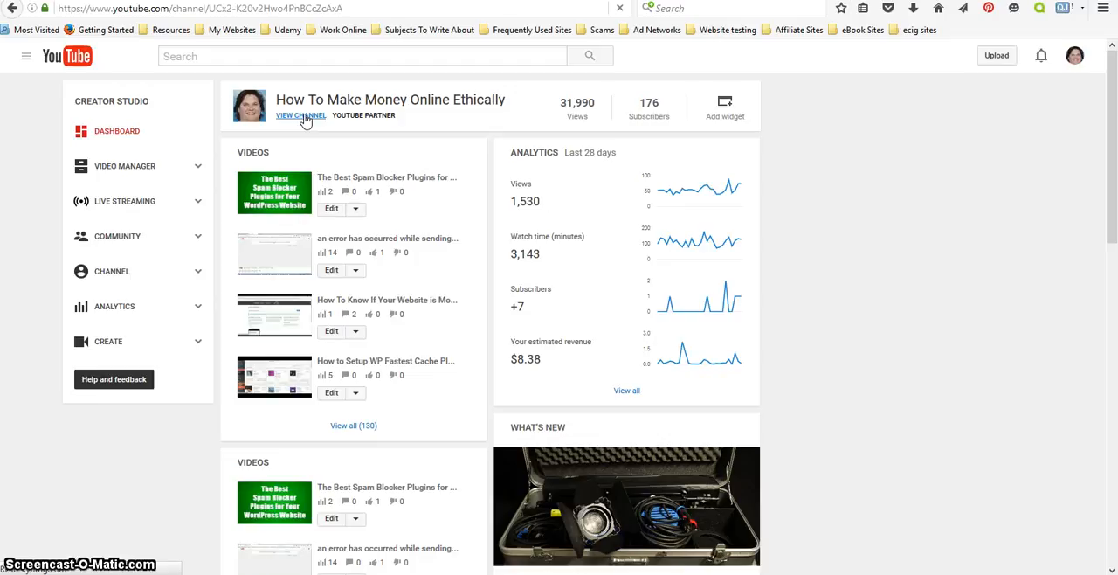
left_click(301, 115)
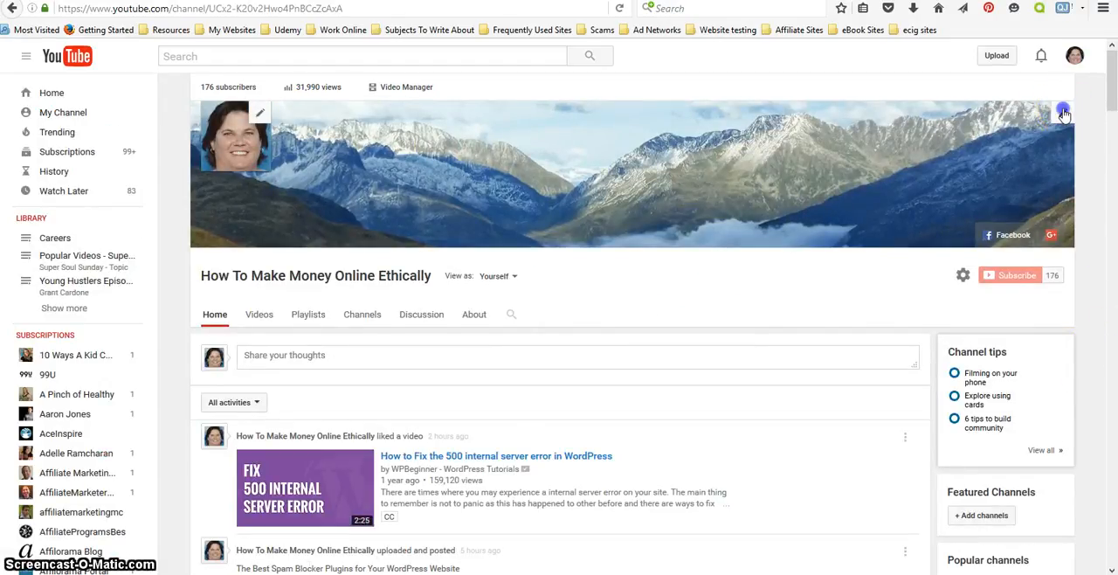
left_click(1061, 113)
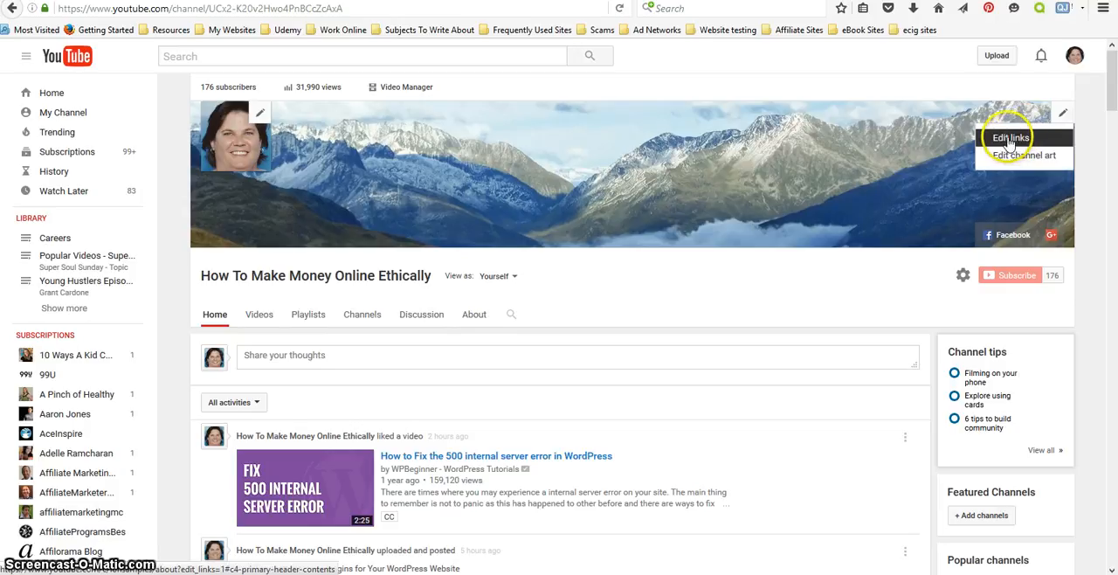
left_click(1009, 136)
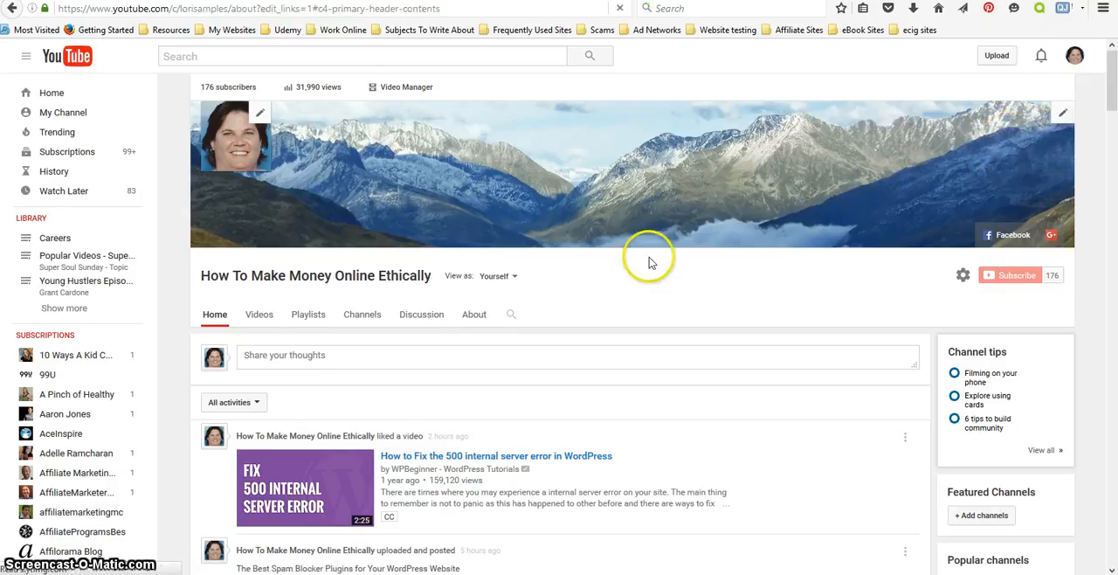
left_click(474, 315)
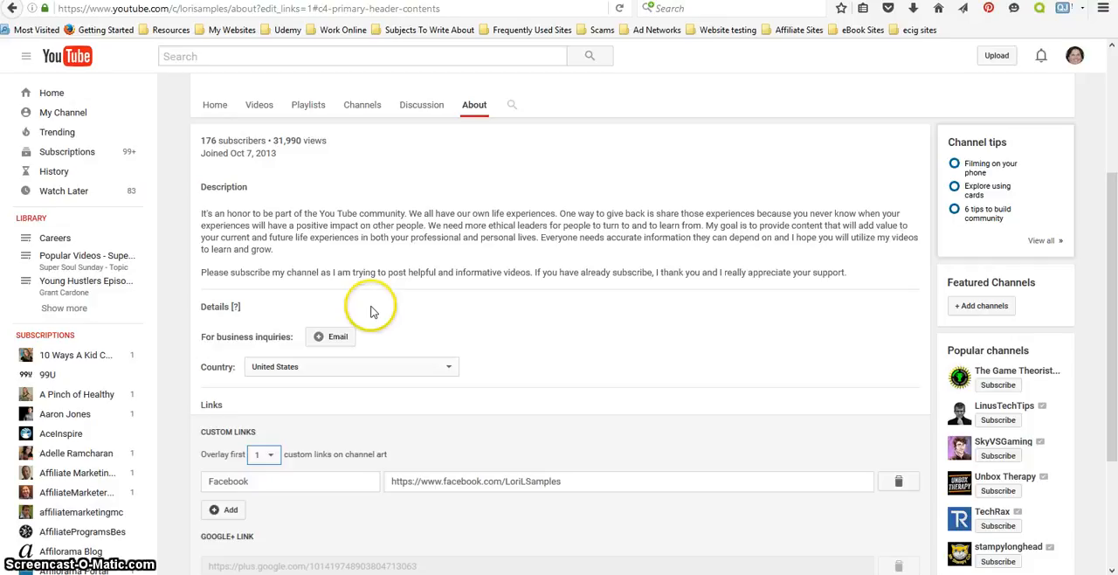
- Set the channel art overlay to show the first 2 custom links
scroll("down", 3)
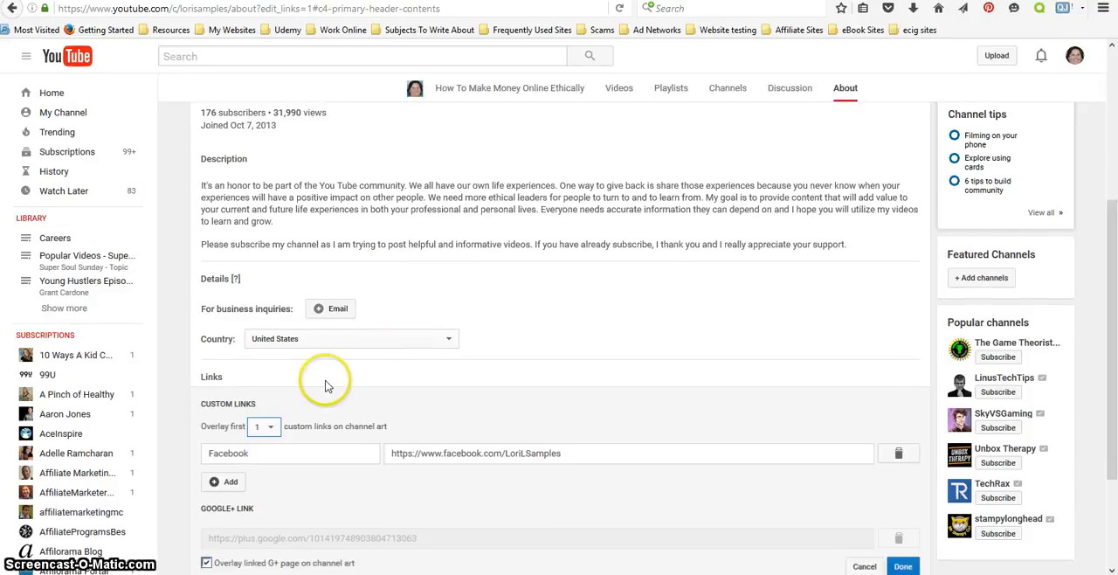
scroll("down", 3)
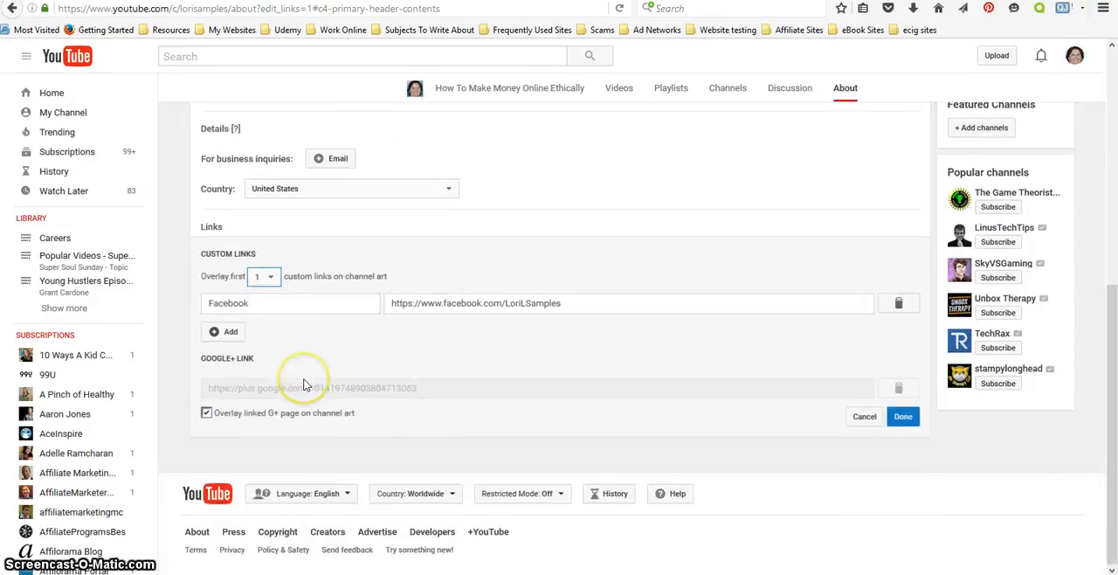
left_click(266, 276)
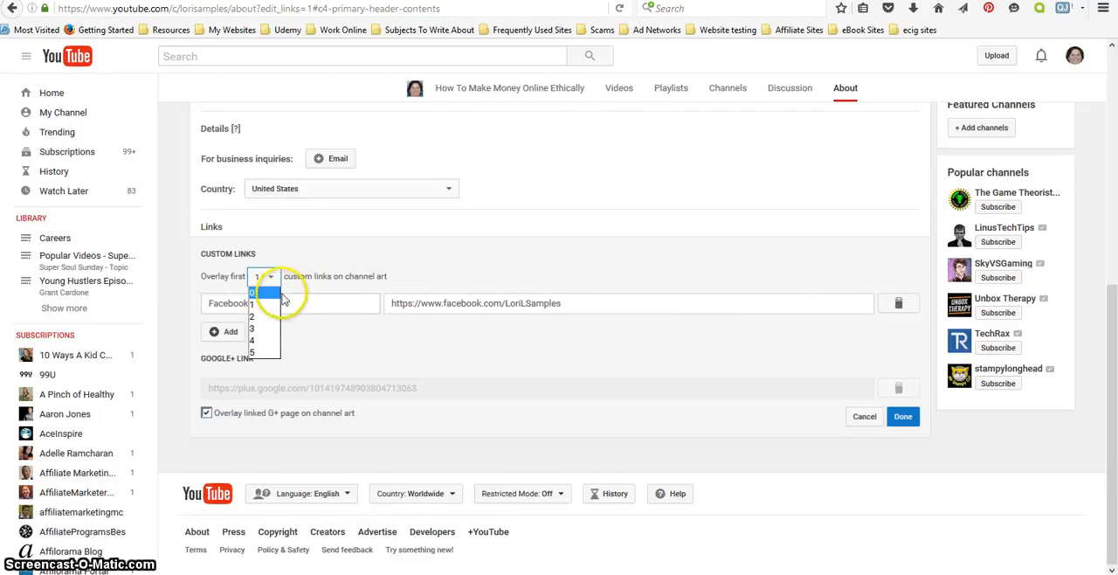
left_click(252, 316)
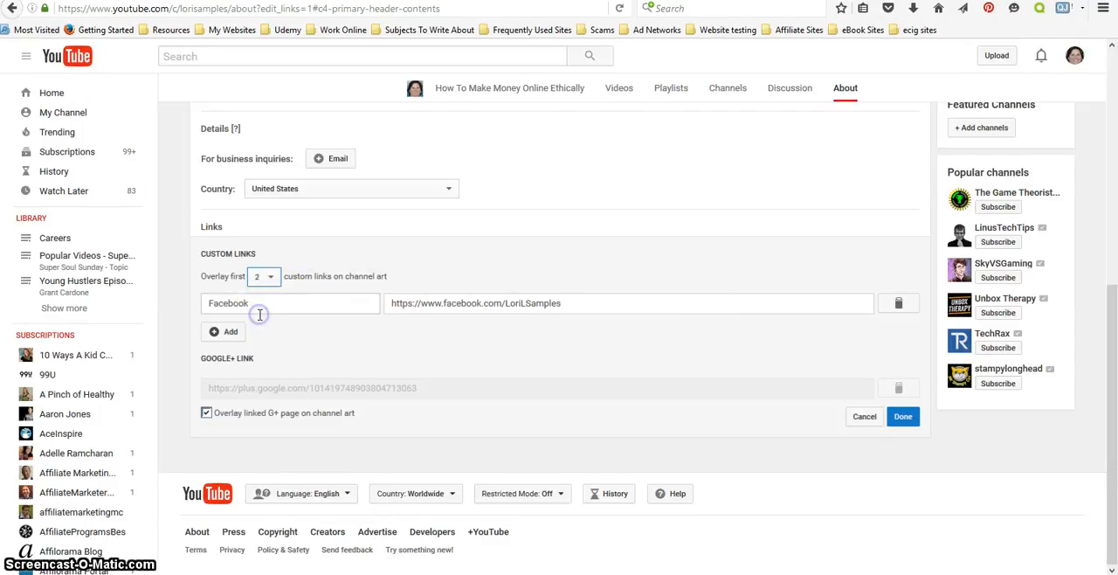
- Add a custom link titled Donate to the PayPal hosted_button_id URL and save with Done
left_click(225, 332)
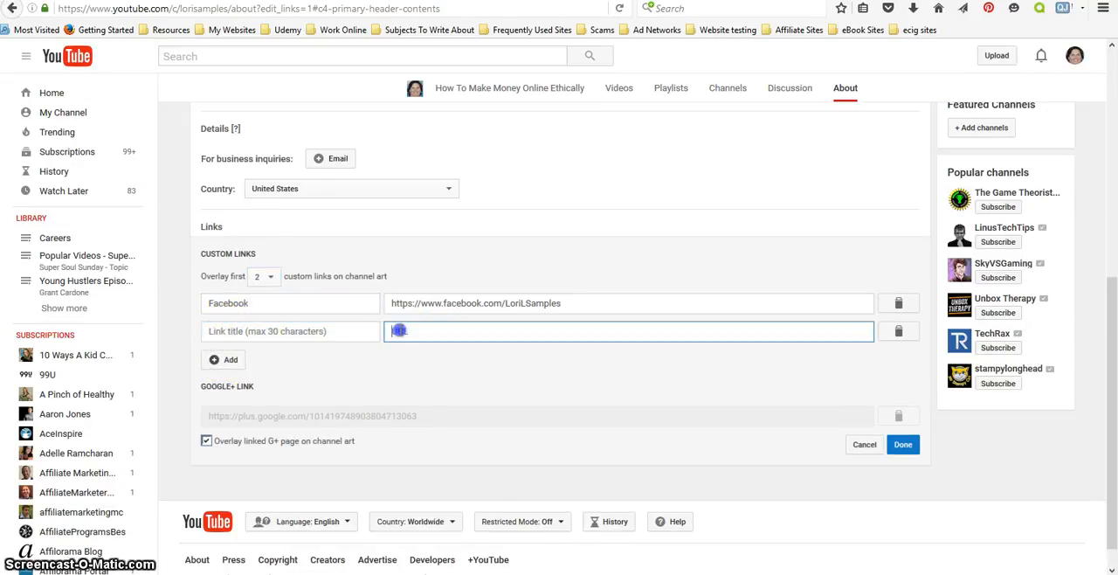
type("https://www.paypal.com/cgi-bin/webscr?cmd=_s-xclick&hosted_button_id=QGHF3HT49646Y")
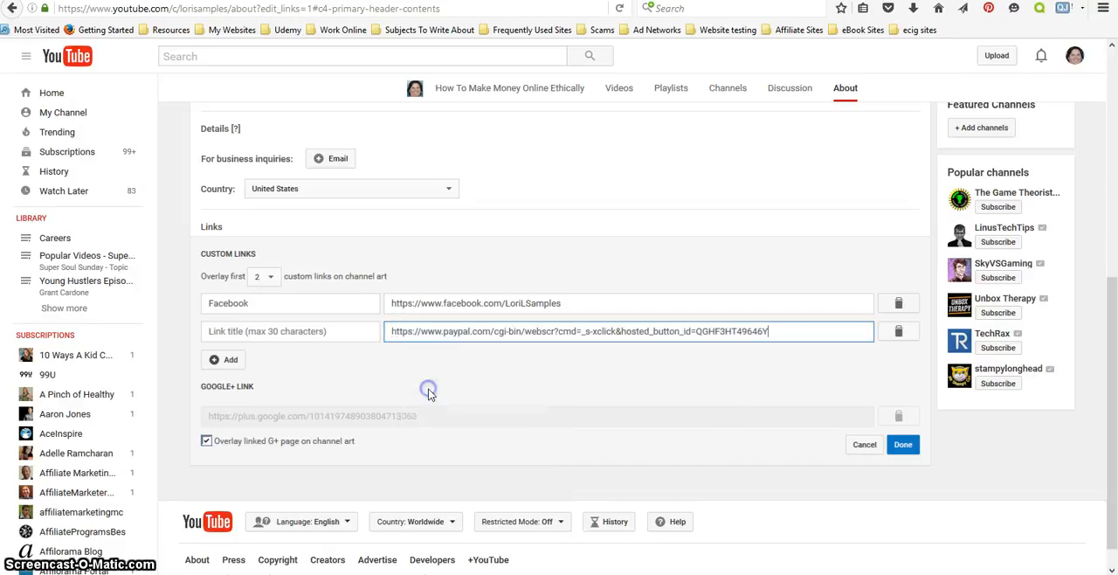
left_click(290, 332)
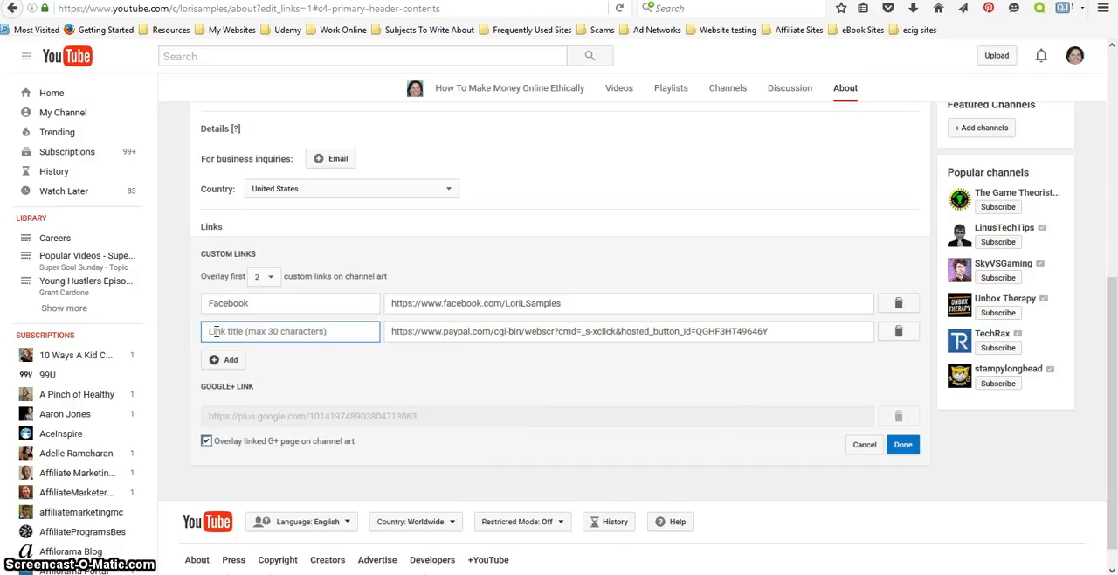
type("Dana")
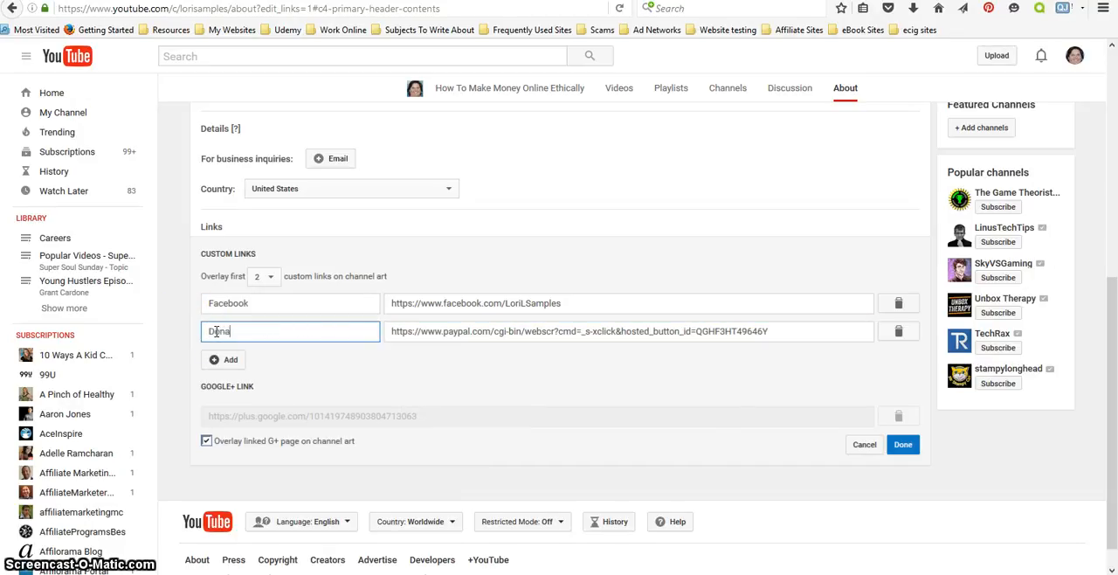
type("te")
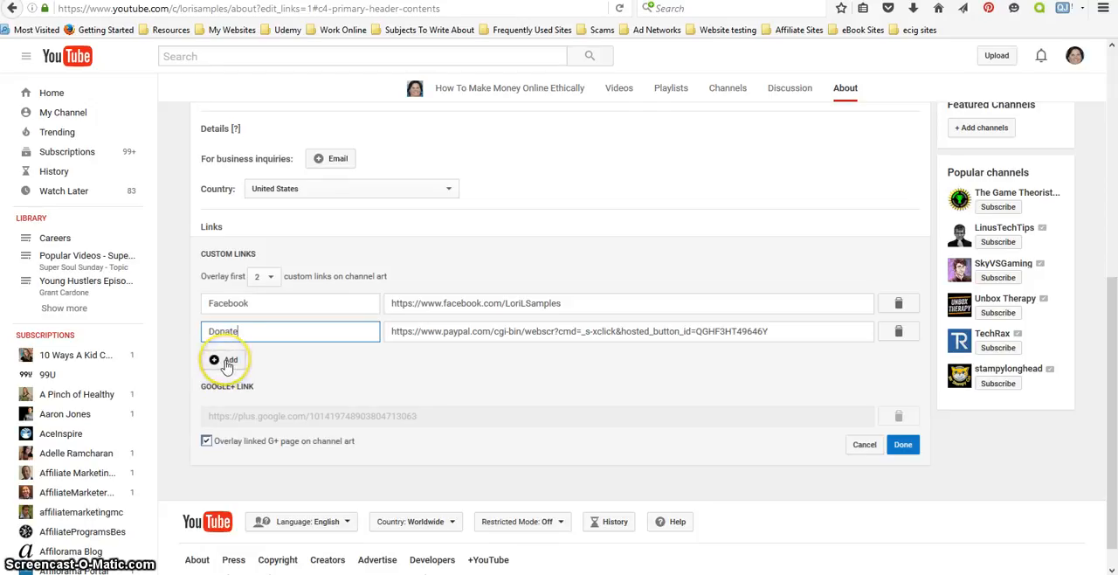
left_click(223, 360)
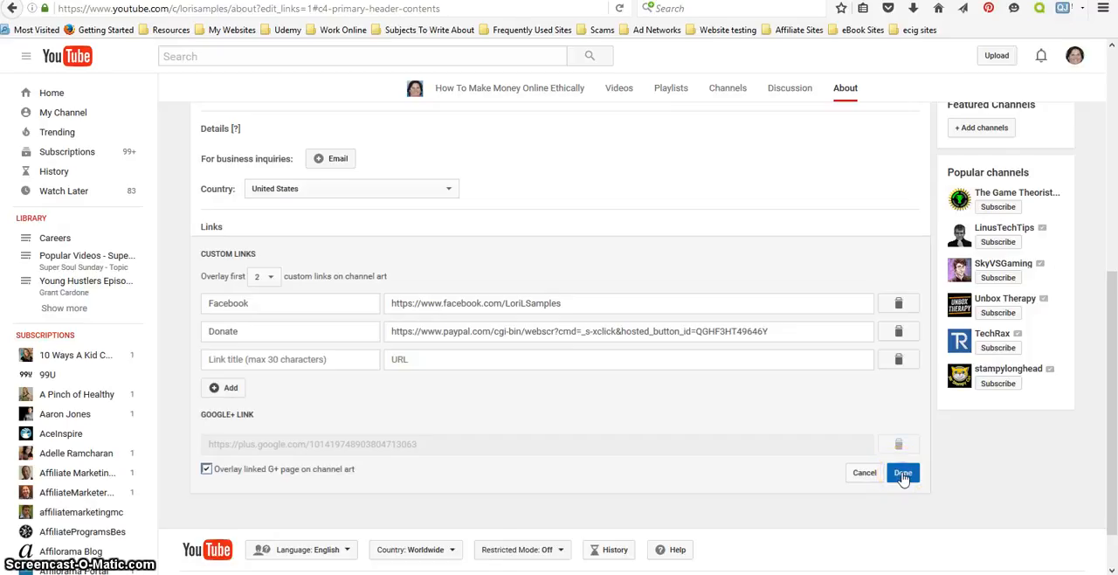
left_click(901, 471)
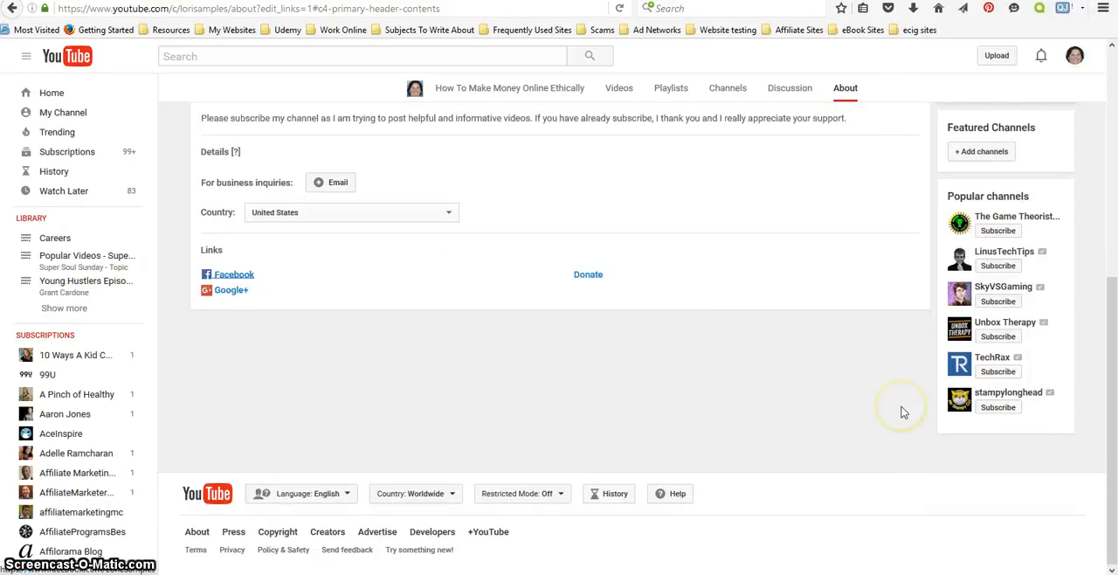
scroll("up", 3)
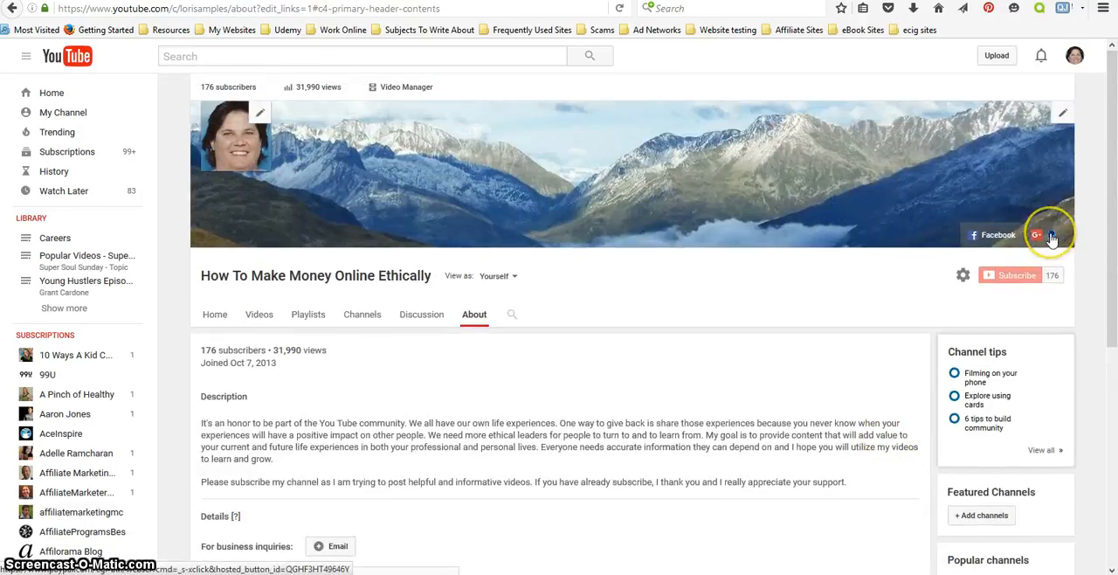
mouse_move(1055, 236)
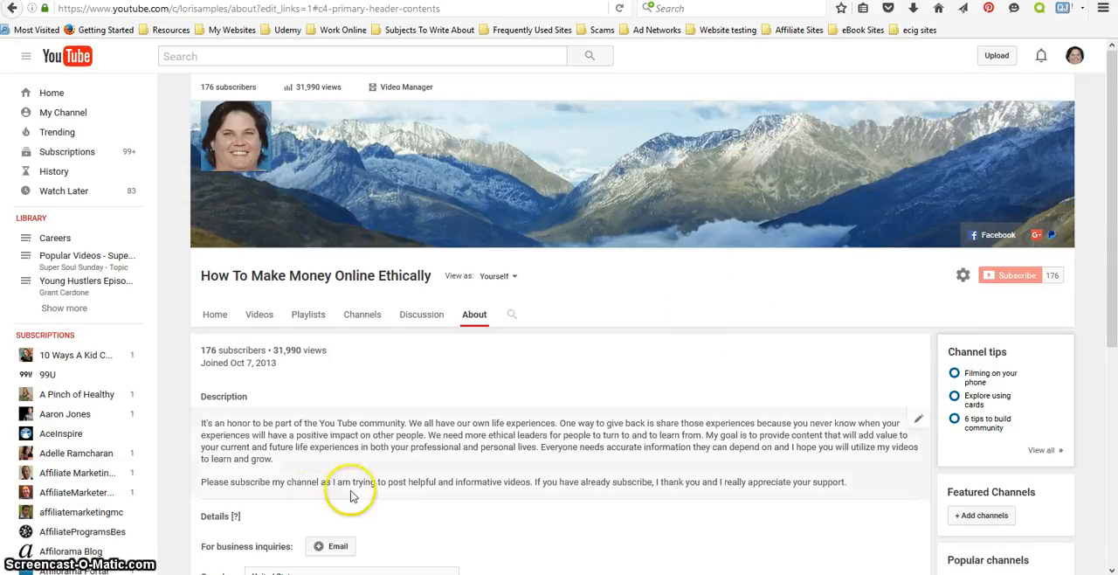
mouse_move(542, 375)
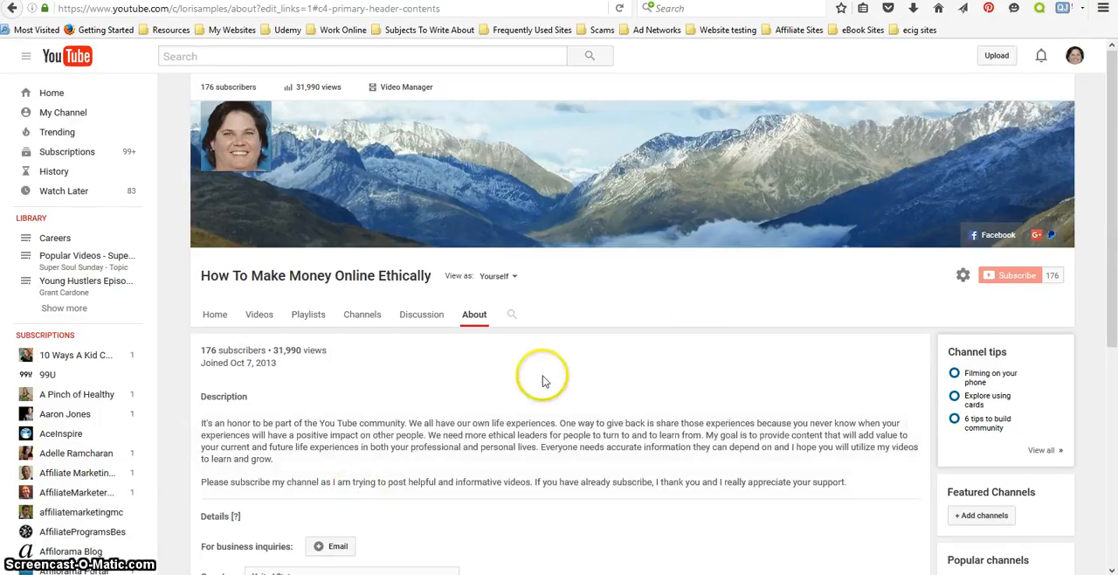